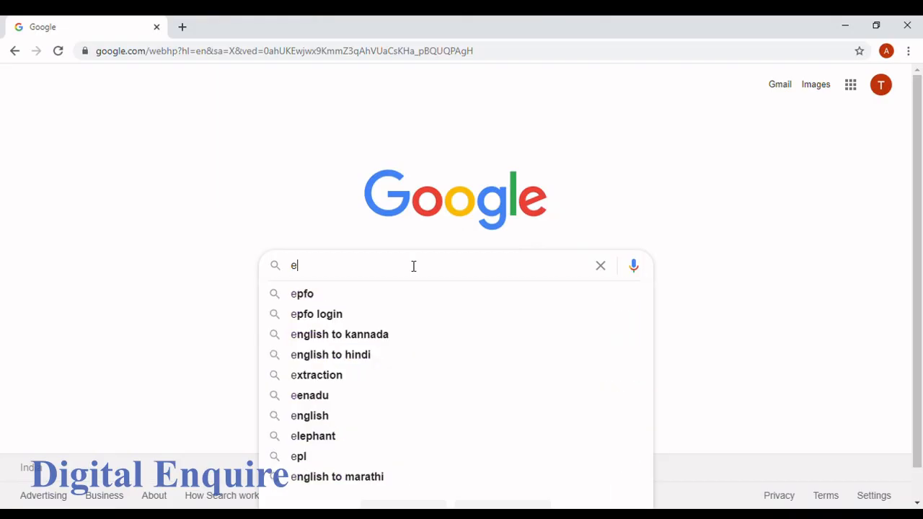
- Search Google for 'efiling.com' to find the e-Filing Home Page
type("filing.com")
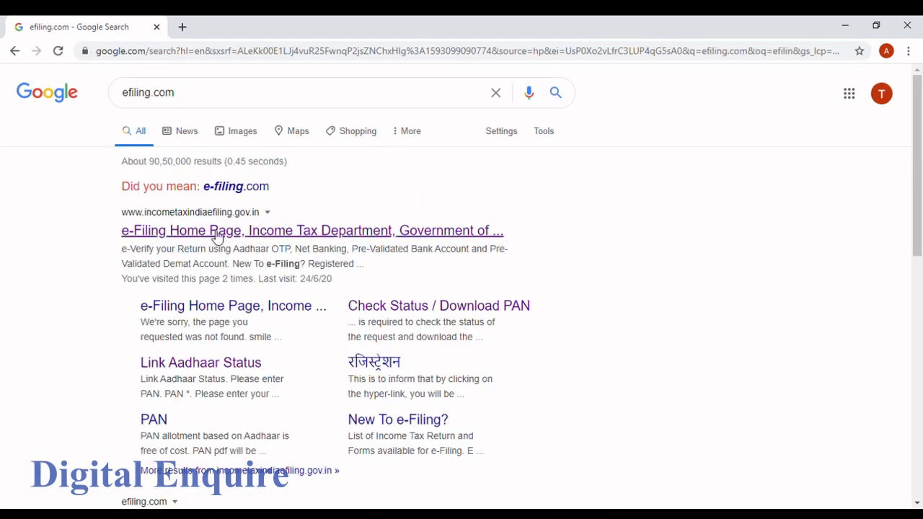
- Open the e-Filing Home Page result and close the bank-account promotion popup
left_click(312, 230)
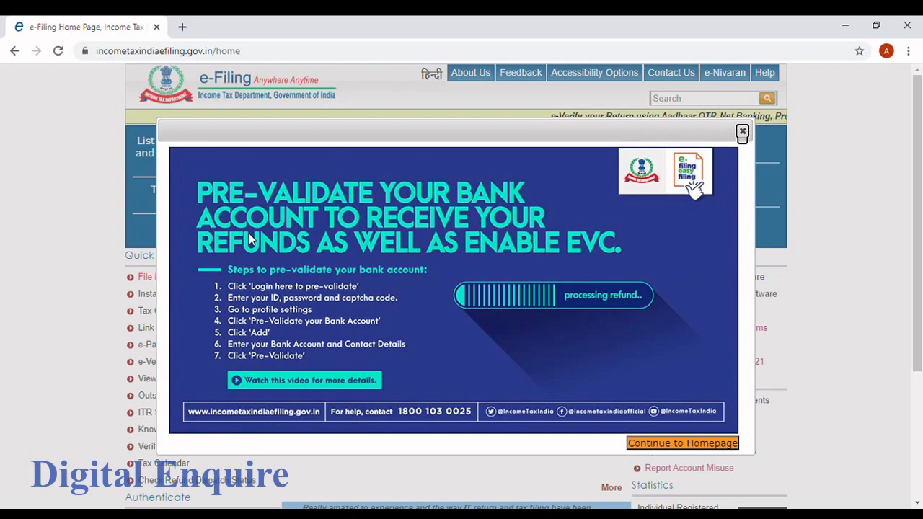
left_click(742, 131)
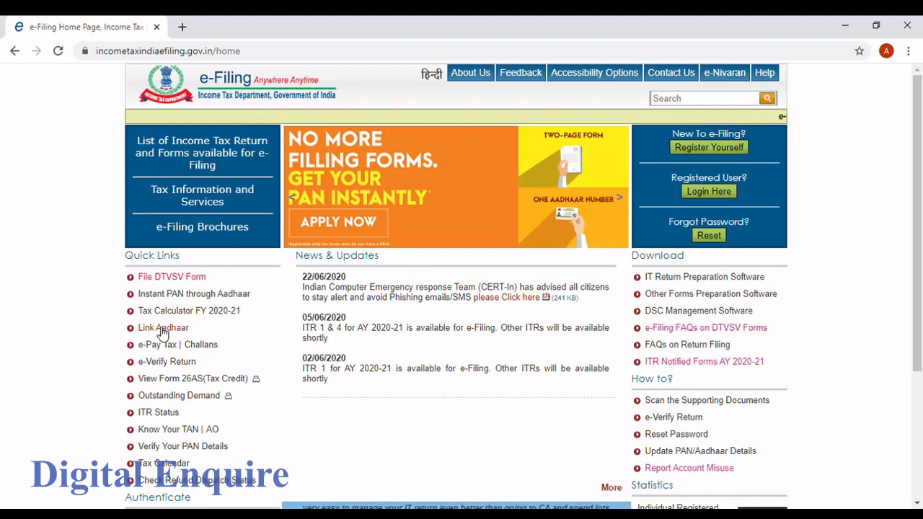
- Open the Link Aadhaar service from the home page Quick Links
left_click(163, 327)
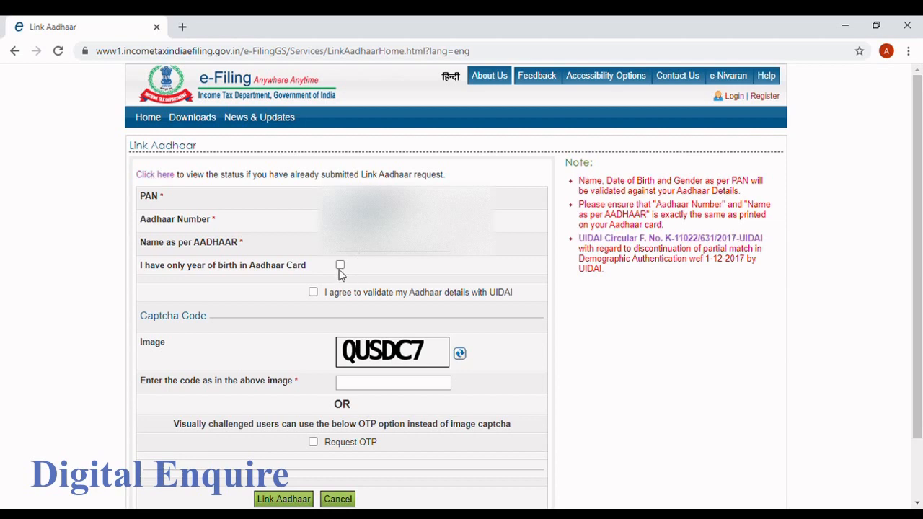
mouse_move(183, 277)
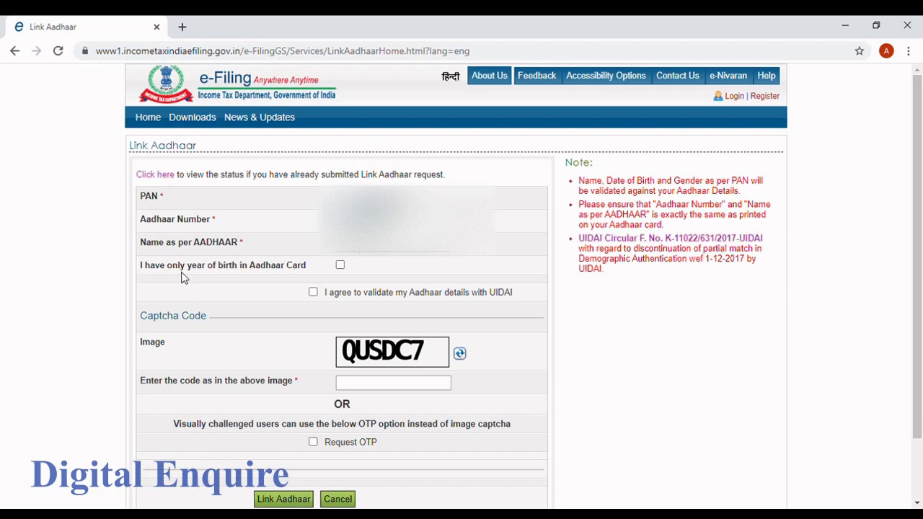
mouse_move(303, 276)
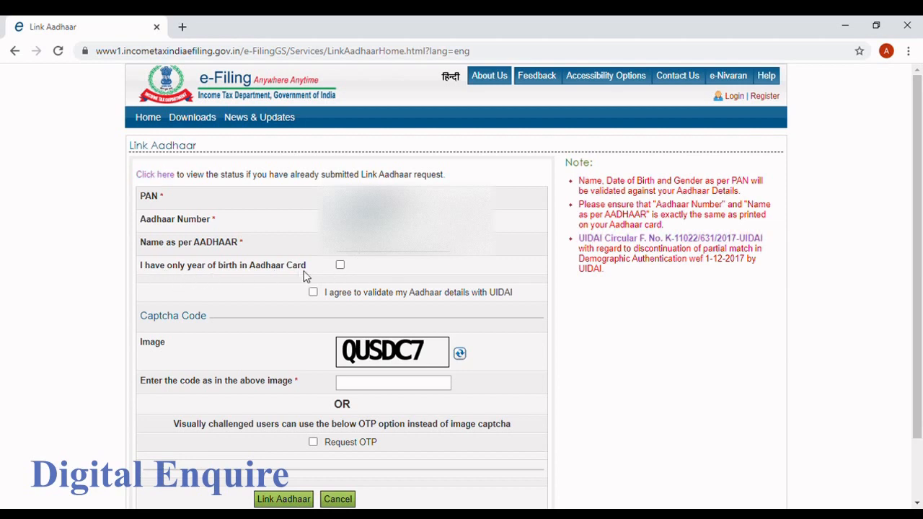
mouse_move(336, 280)
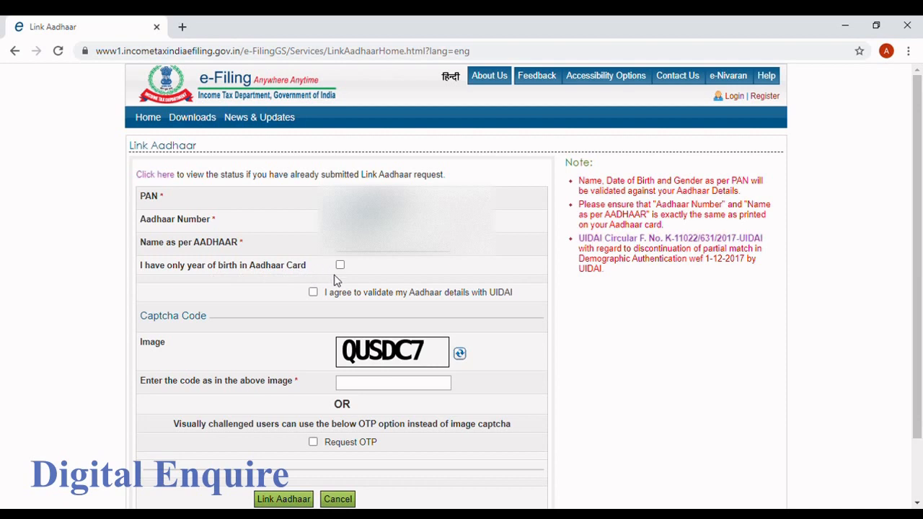
mouse_move(347, 267)
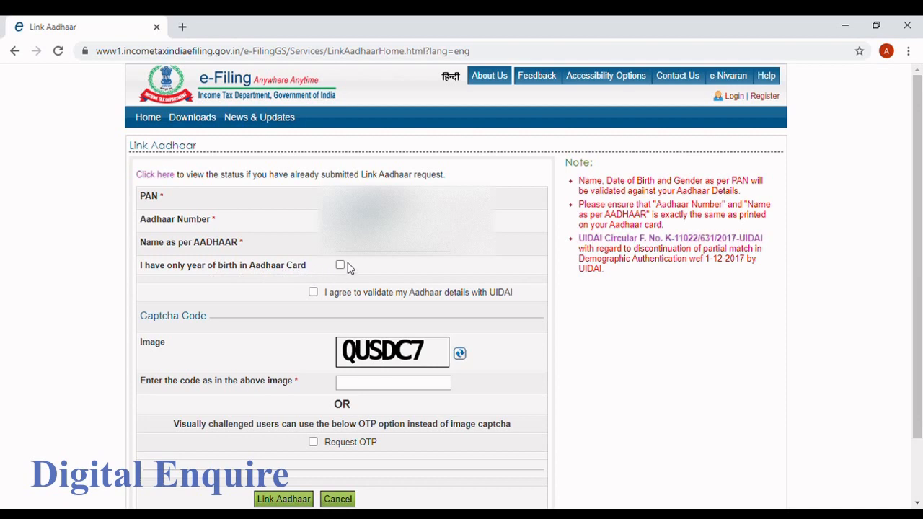
mouse_move(339, 273)
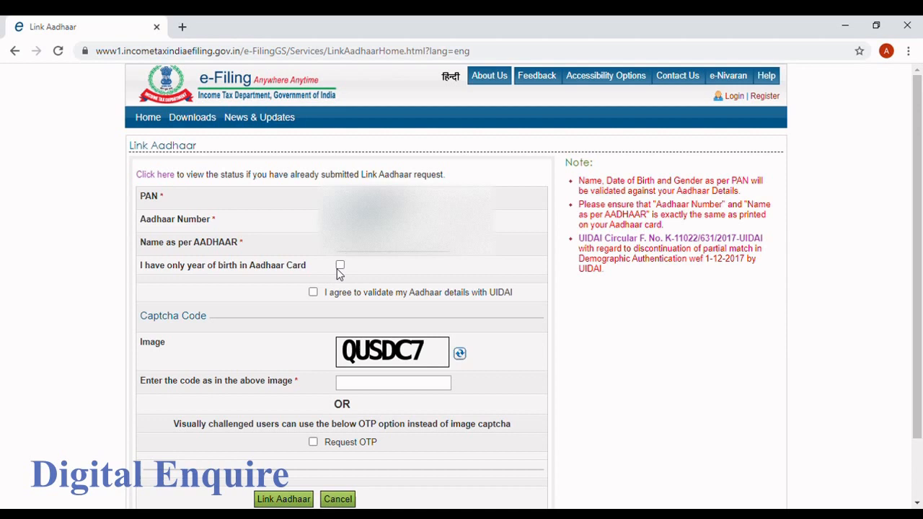
mouse_move(405, 303)
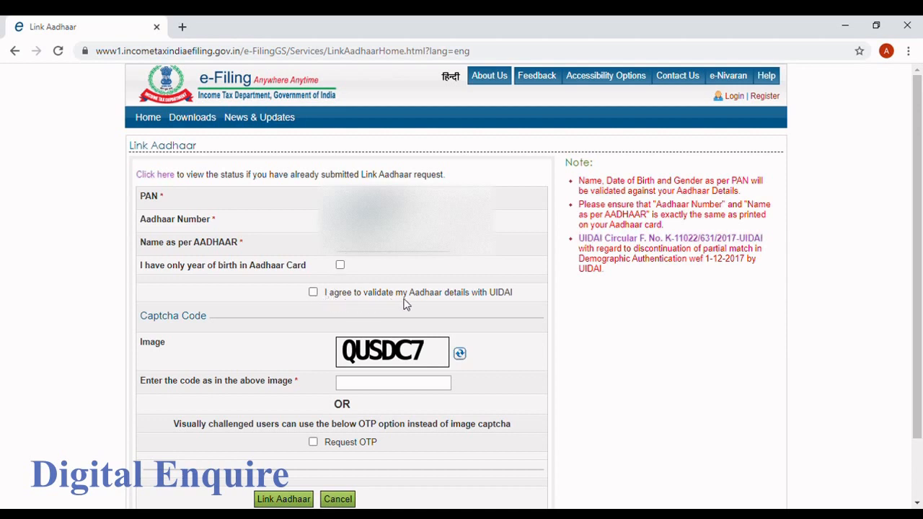
mouse_move(501, 303)
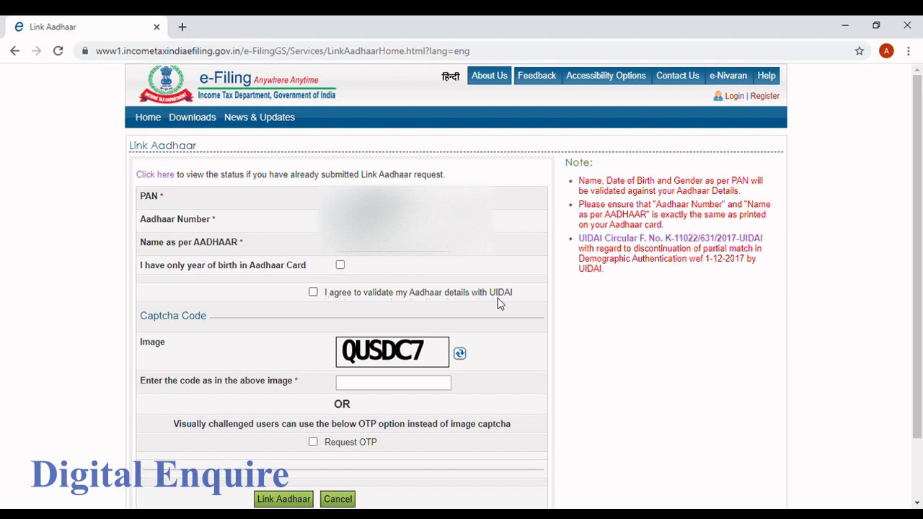
- Agree to UIDAI validation, enter captcha QUSDC7, and submit the Link Aadhaar request
left_click(313, 292)
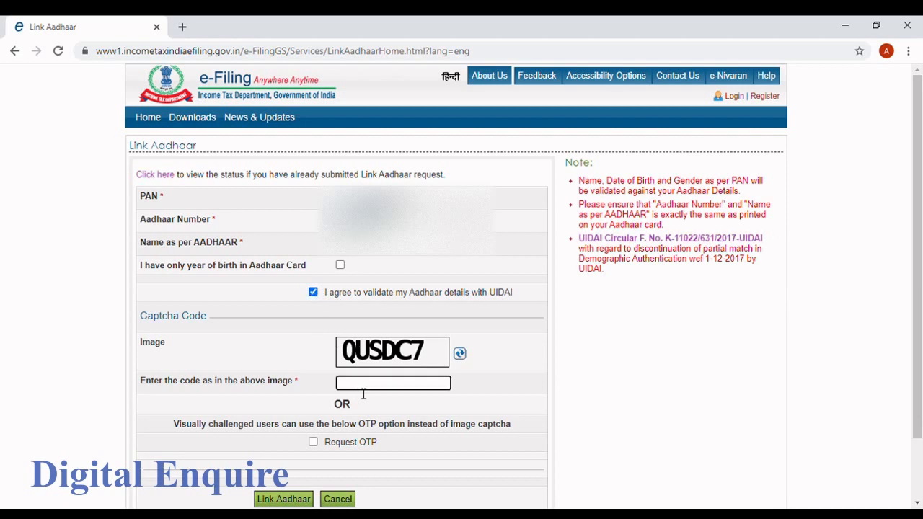
type("Q")
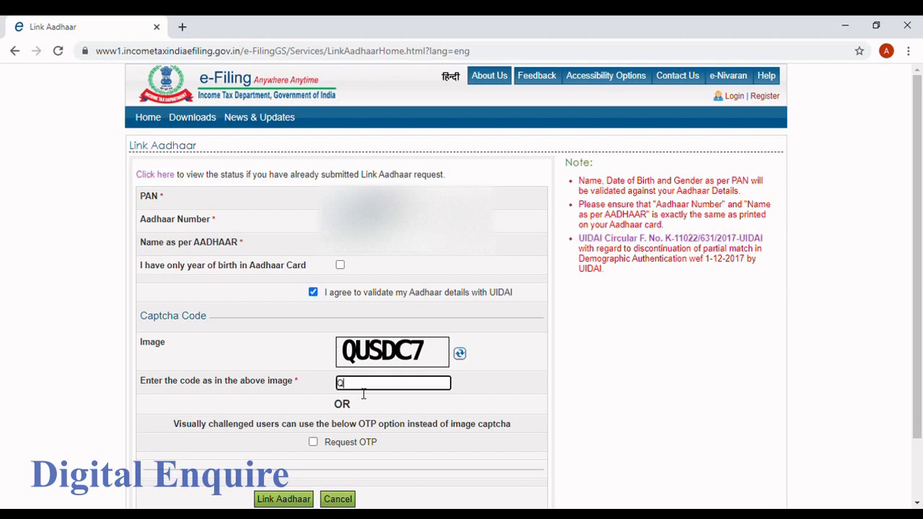
type("US")
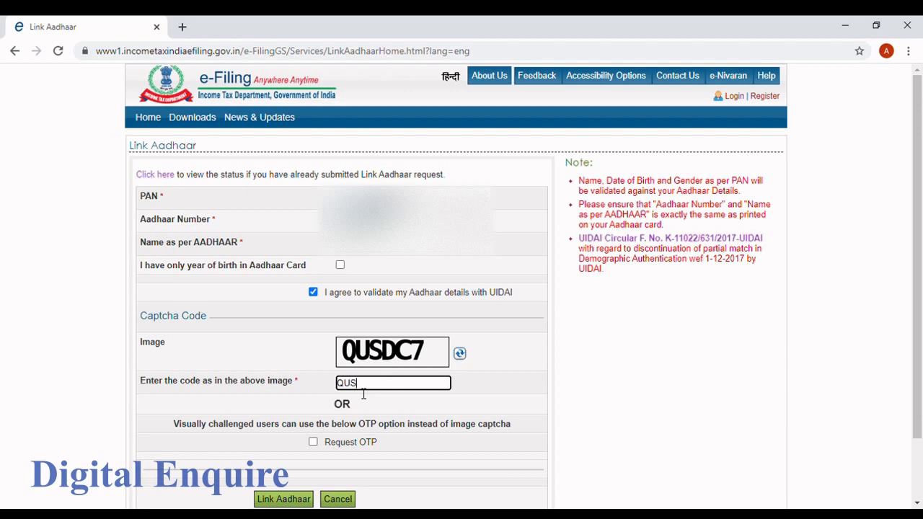
type("DC")
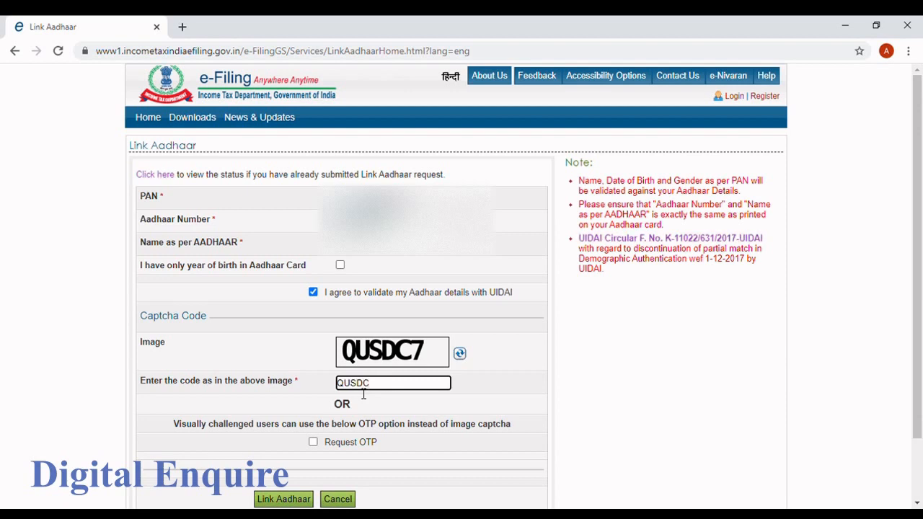
type("7")
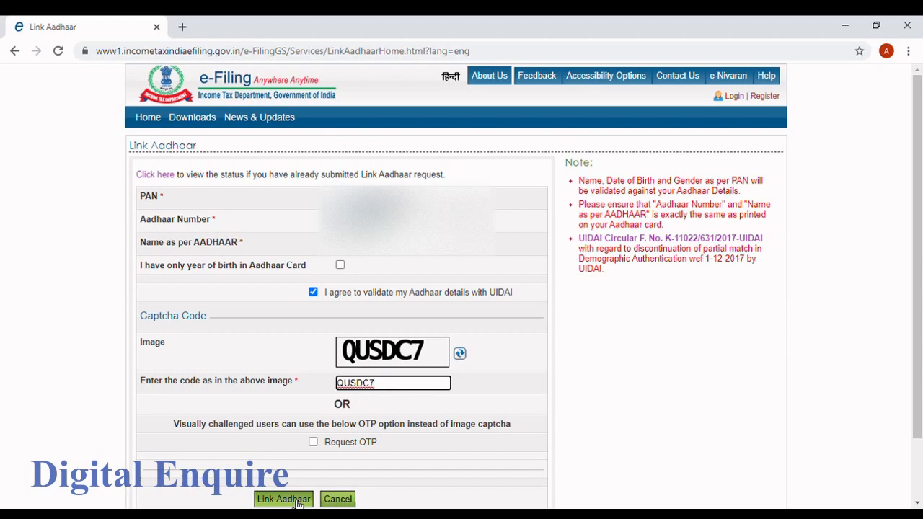
scroll("down", 3)
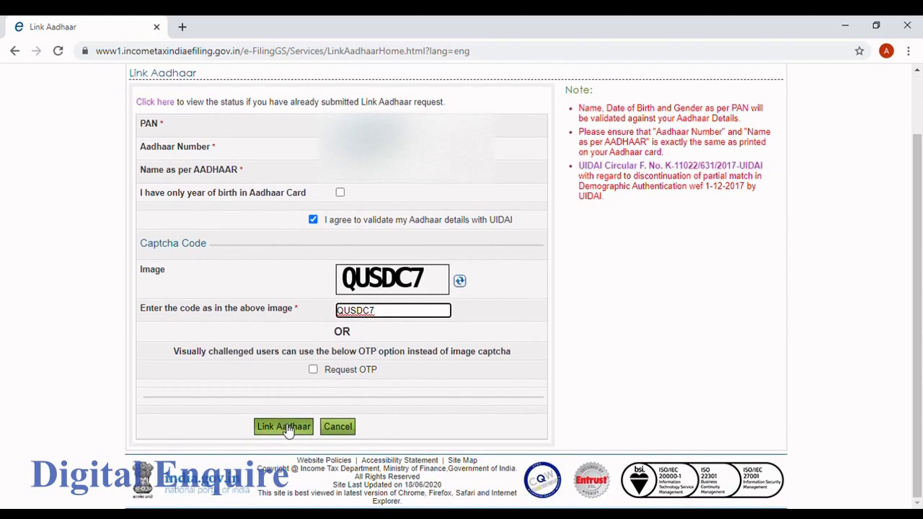
left_click(283, 426)
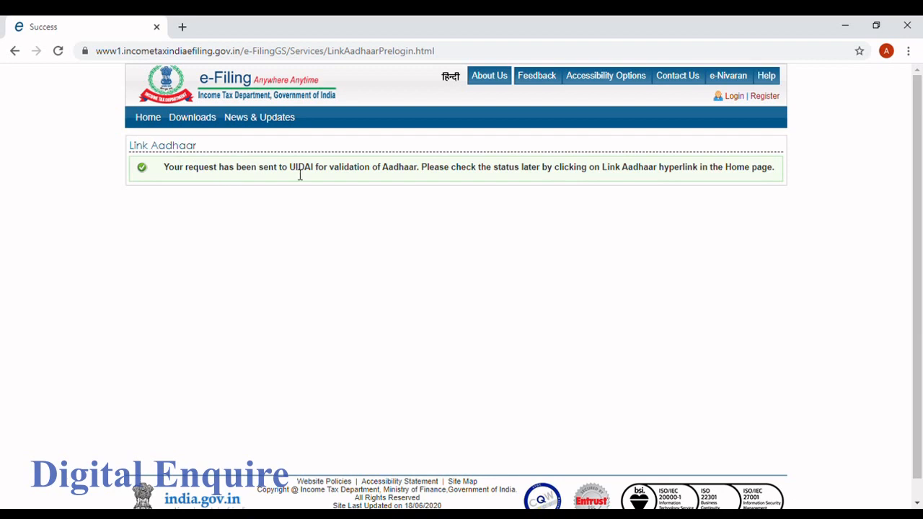
mouse_move(409, 178)
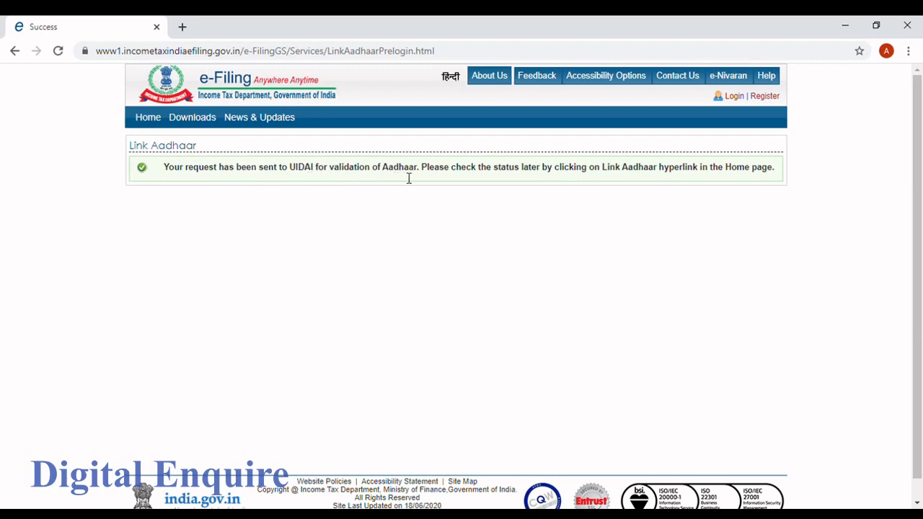
mouse_move(512, 183)
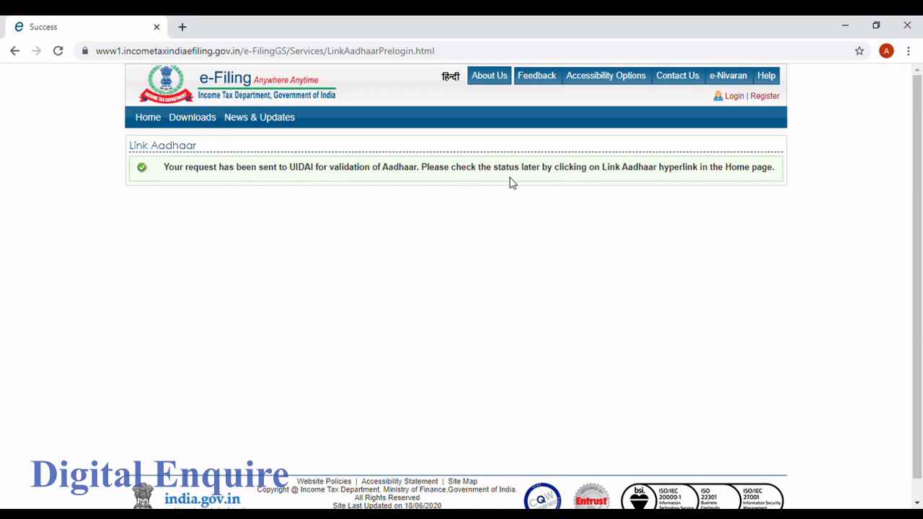
mouse_move(596, 179)
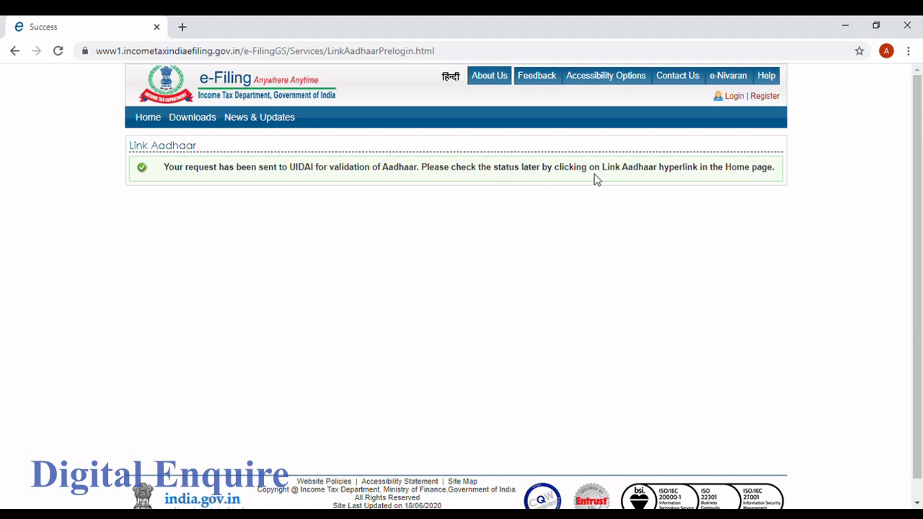
mouse_move(718, 178)
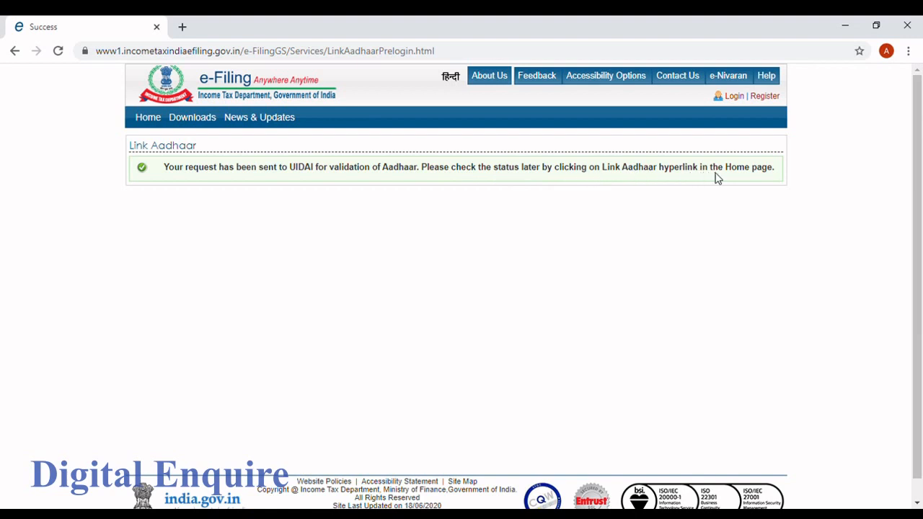
mouse_move(206, 251)
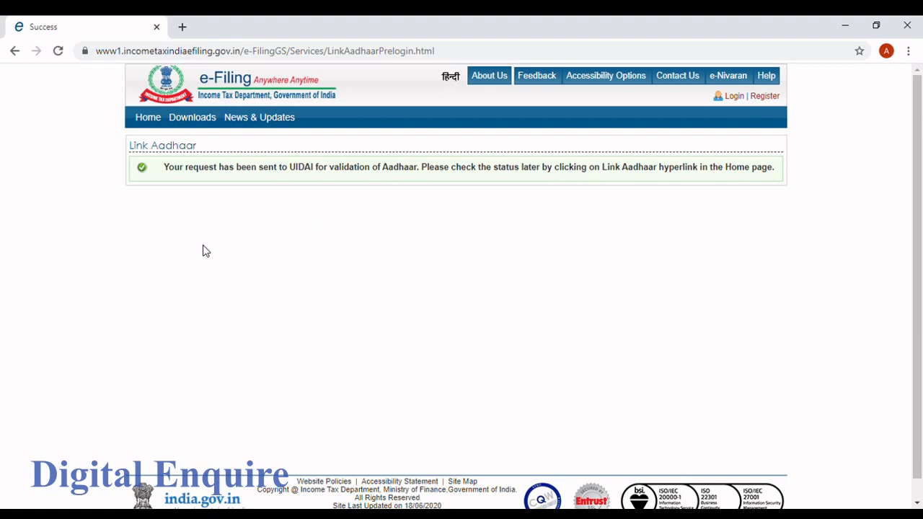
- Go back to the e-Filing home page via the Home link
left_click(148, 117)
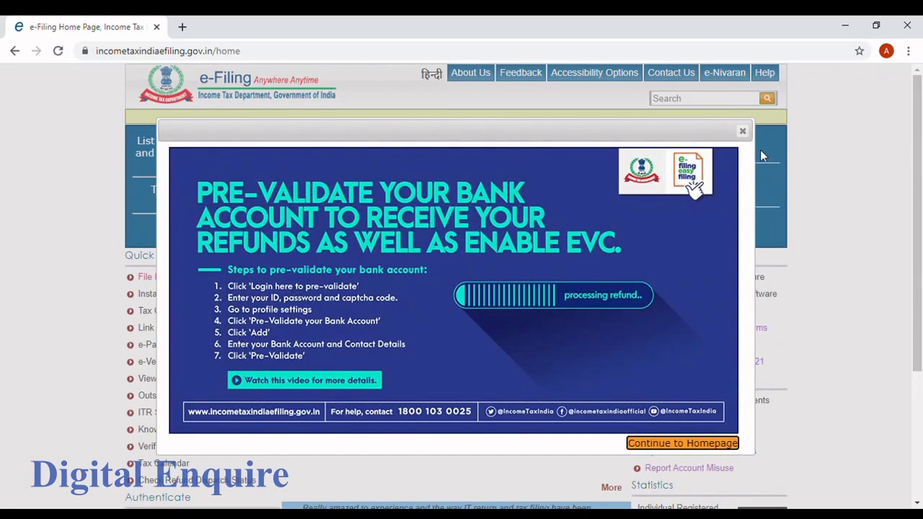
- Dismiss the pre-validation popup, reopen Link Aadhaar, and choose to check existing link status
left_click(682, 443)
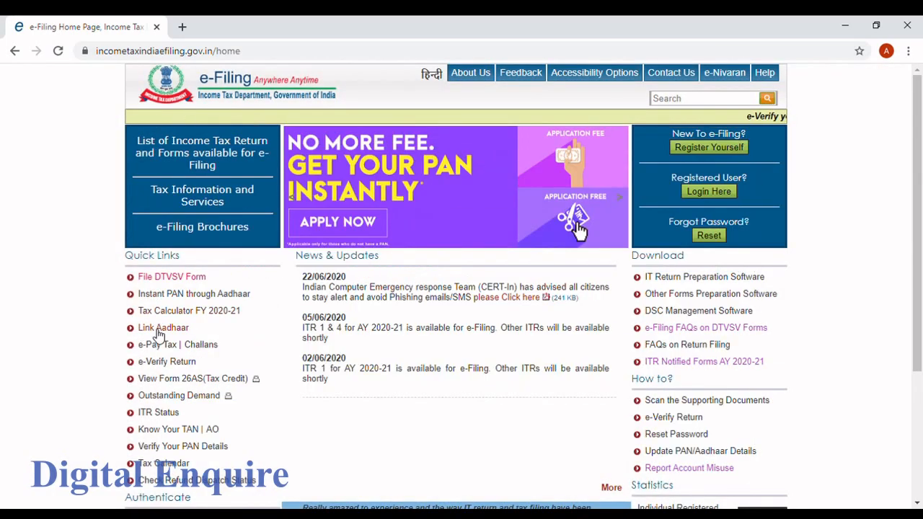
left_click(163, 327)
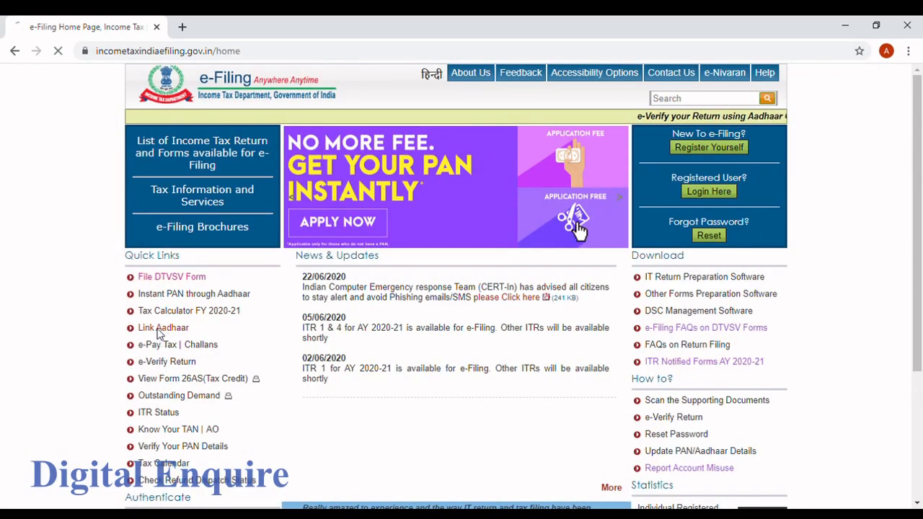
left_click(163, 327)
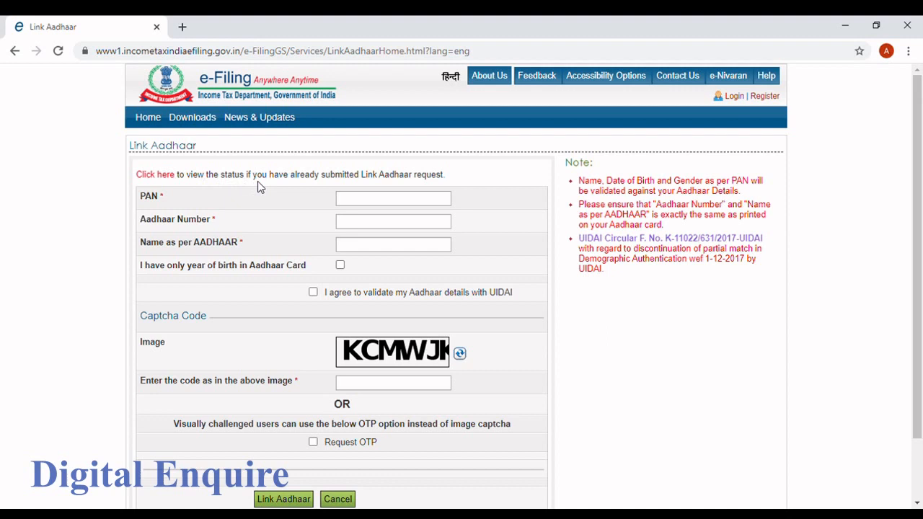
mouse_move(424, 183)
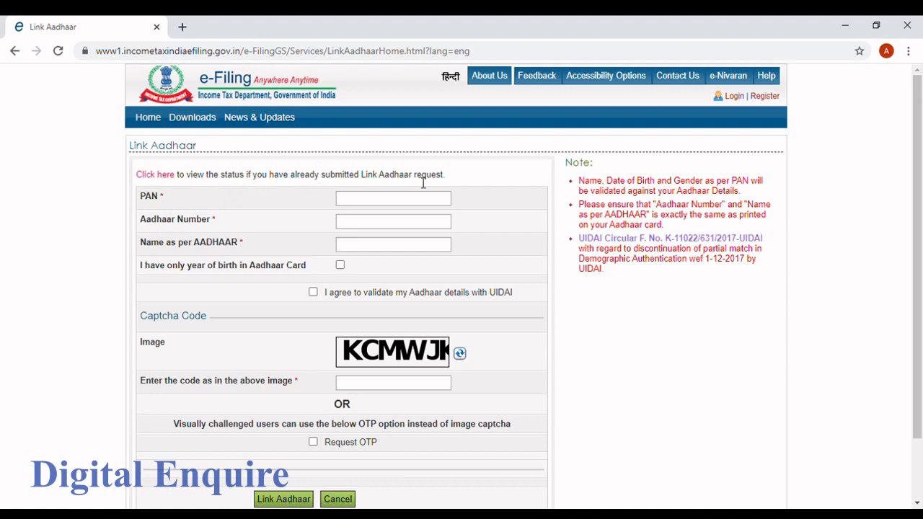
mouse_move(386, 269)
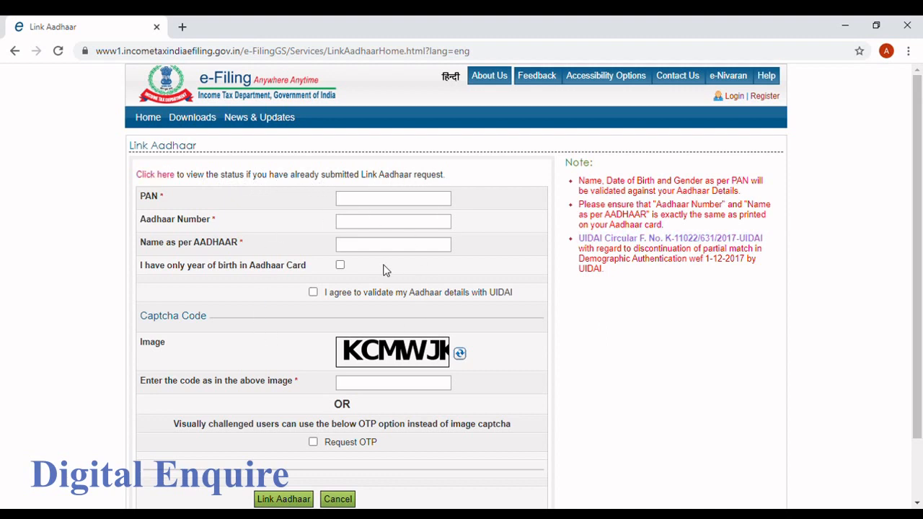
mouse_move(198, 238)
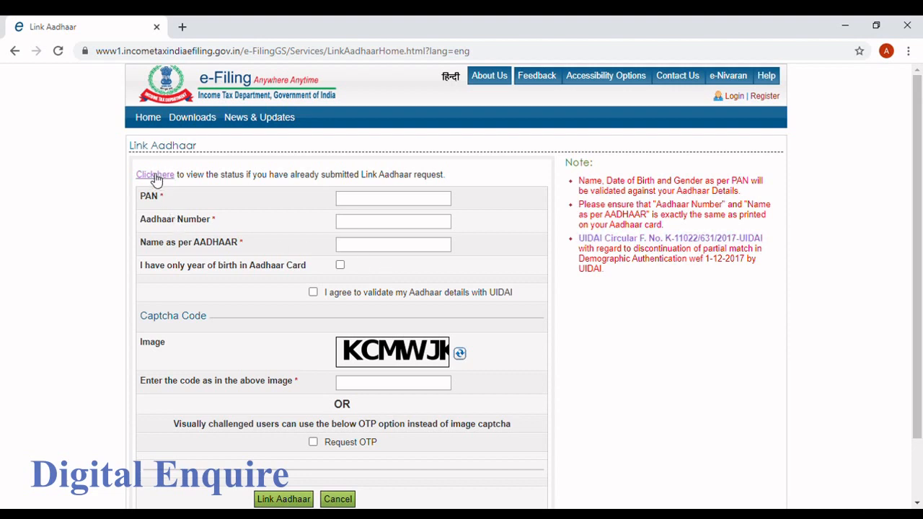
left_click(155, 175)
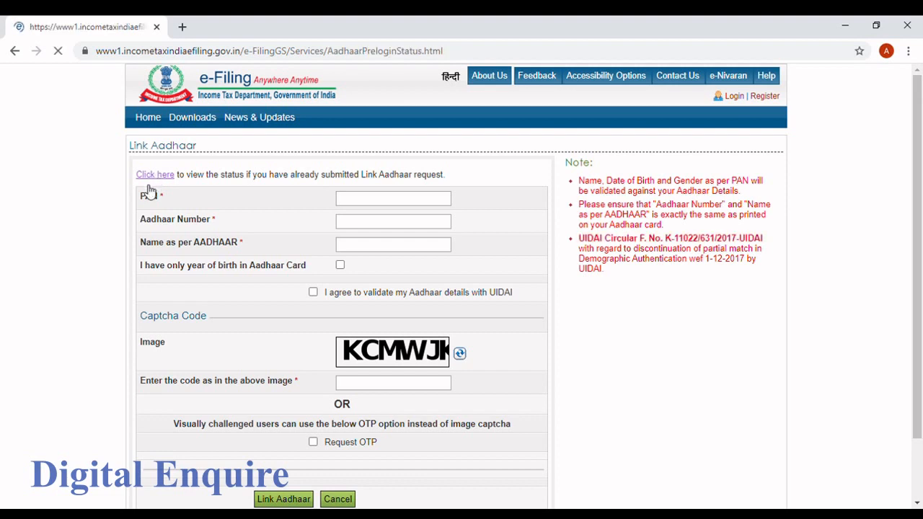
- Enter PAN and Aadhaar and view link status, confirming the PAN is linked
left_click(155, 174)
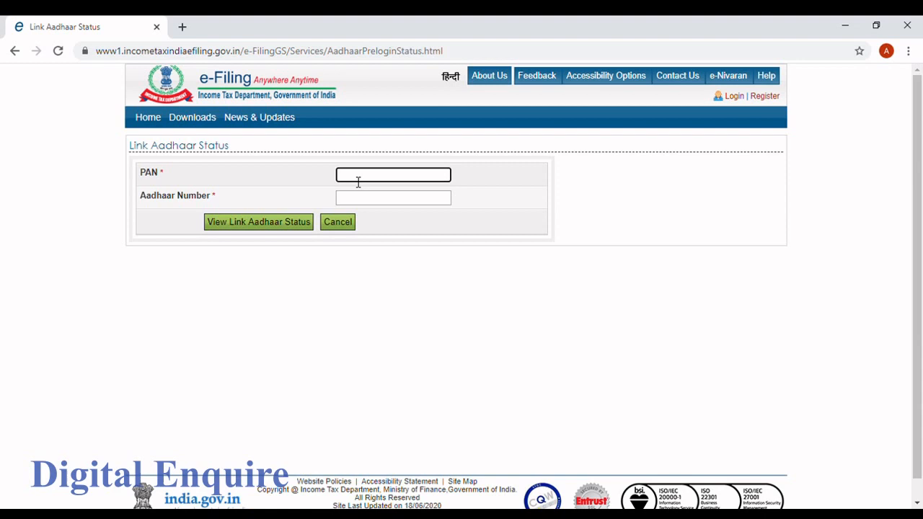
mouse_move(327, 158)
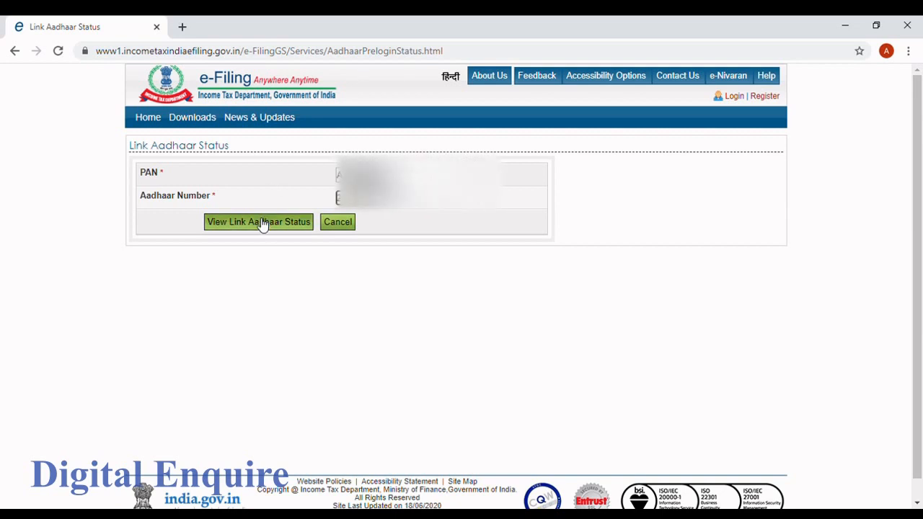
left_click(258, 221)
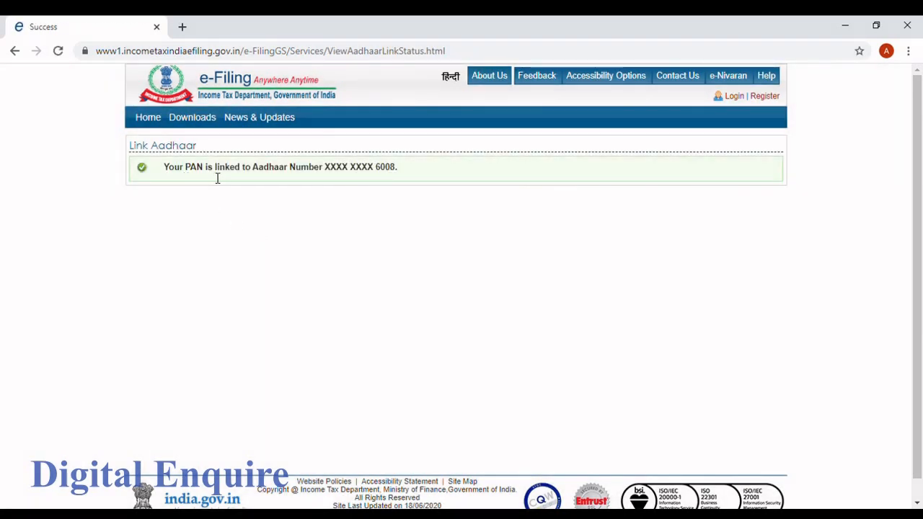
mouse_move(412, 179)
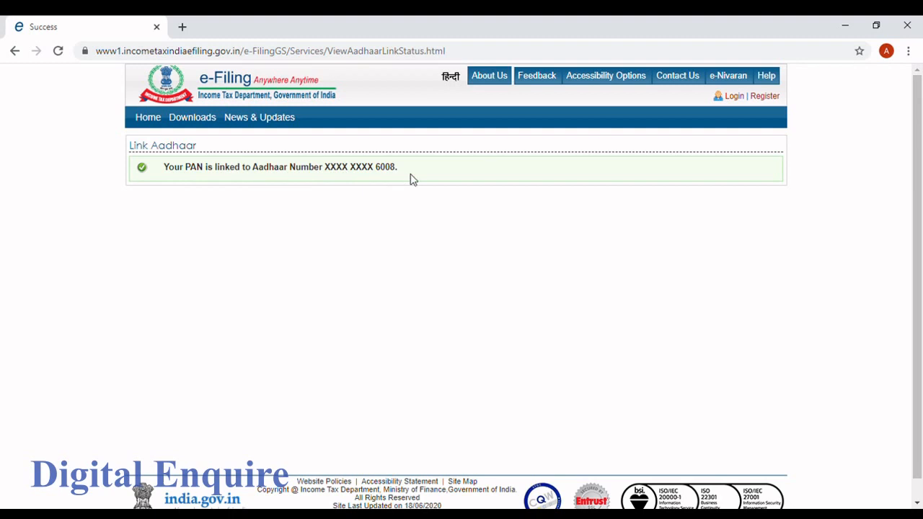